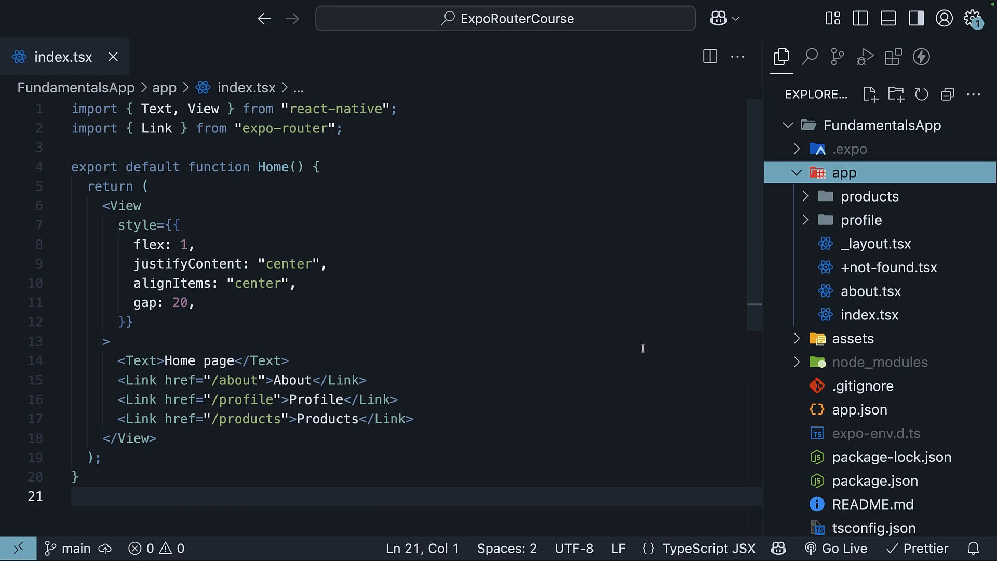
Open app/_layout.tsx and place the cursor on its Stack import from expo-router
click(875, 244)
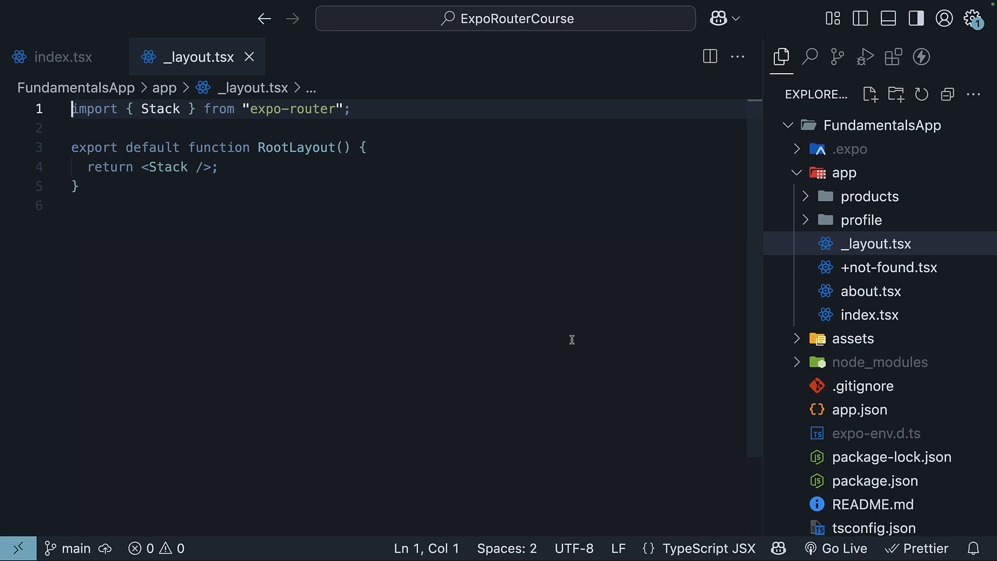
click(351, 108)
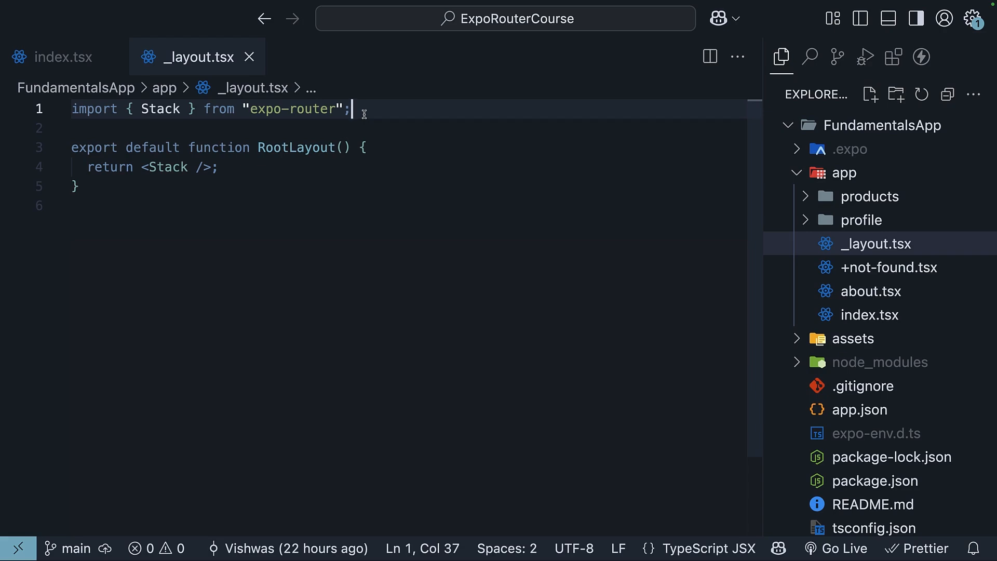
Replace Stack with Slot, import View, Text, StyleSheet, SafeAreaView, and wrap Slot in SafeAreaView
text(Slot)
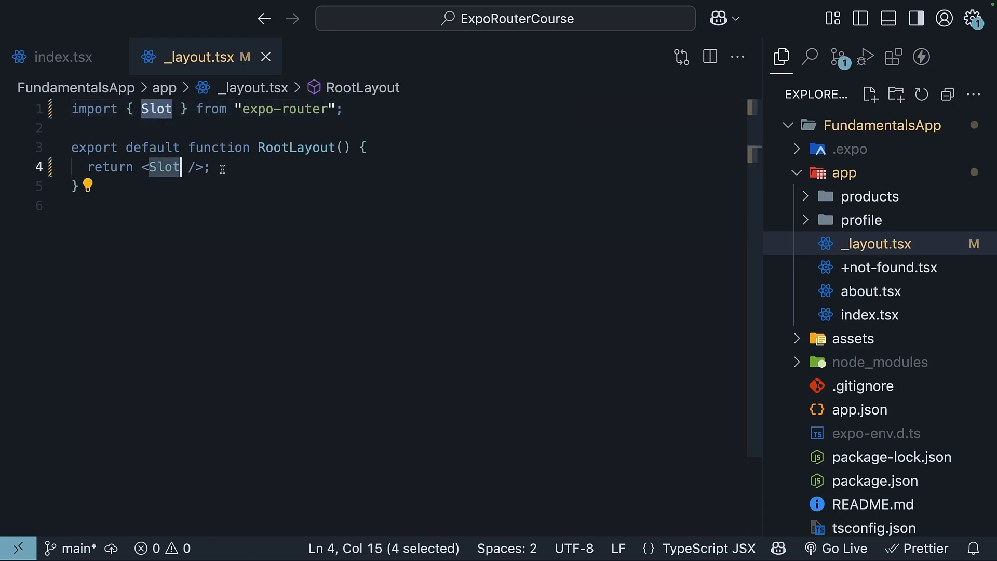
mouse_move(869, 314)
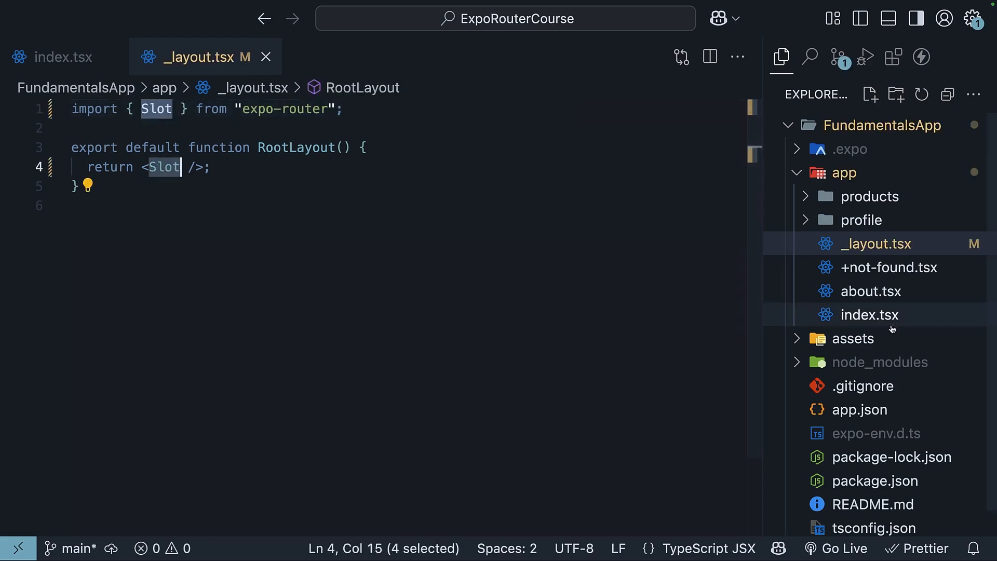
mouse_move(462, 322)
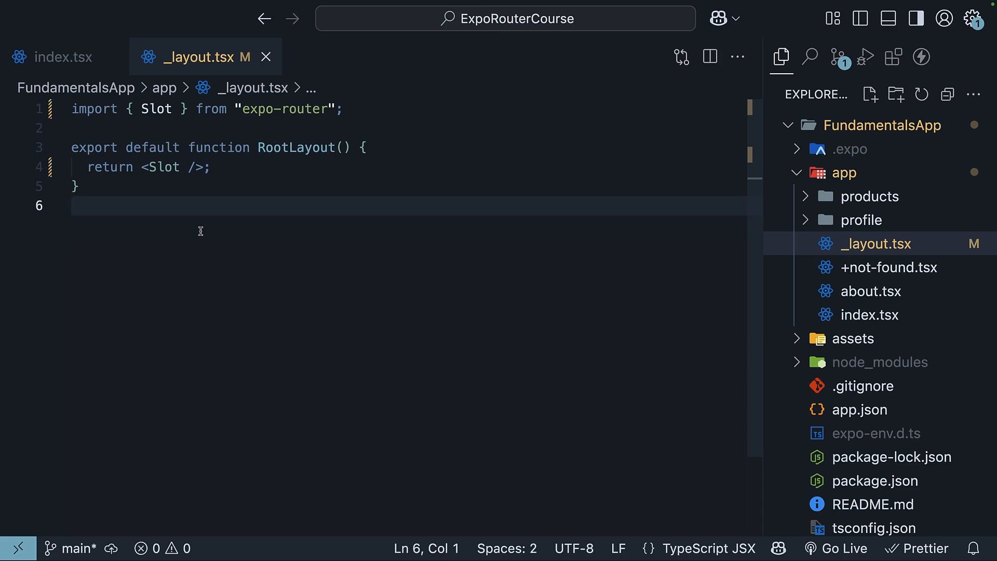
mouse_move(269, 237)
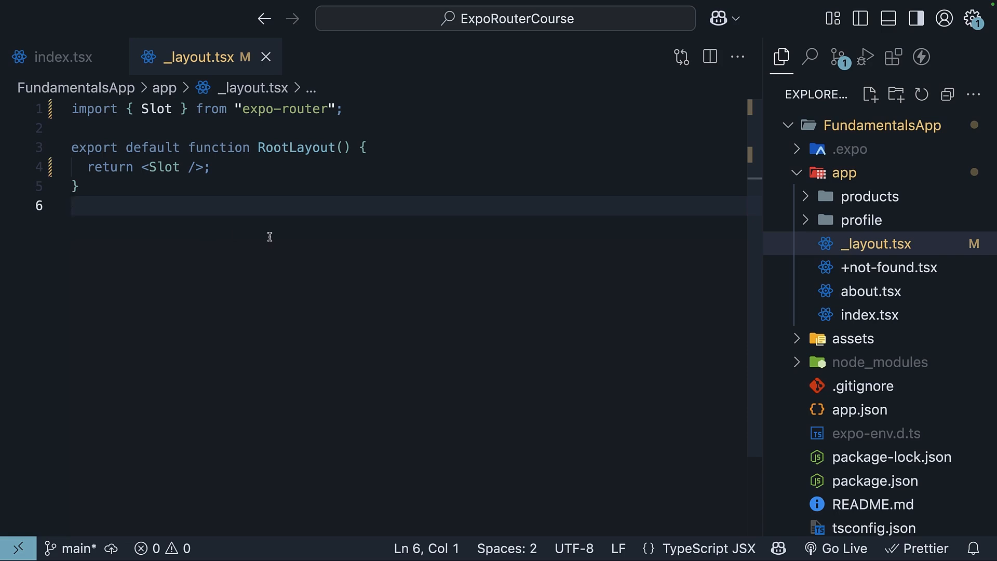
text(import { View, Text, StyleSheet, SafeAreaView } from "react-native";)
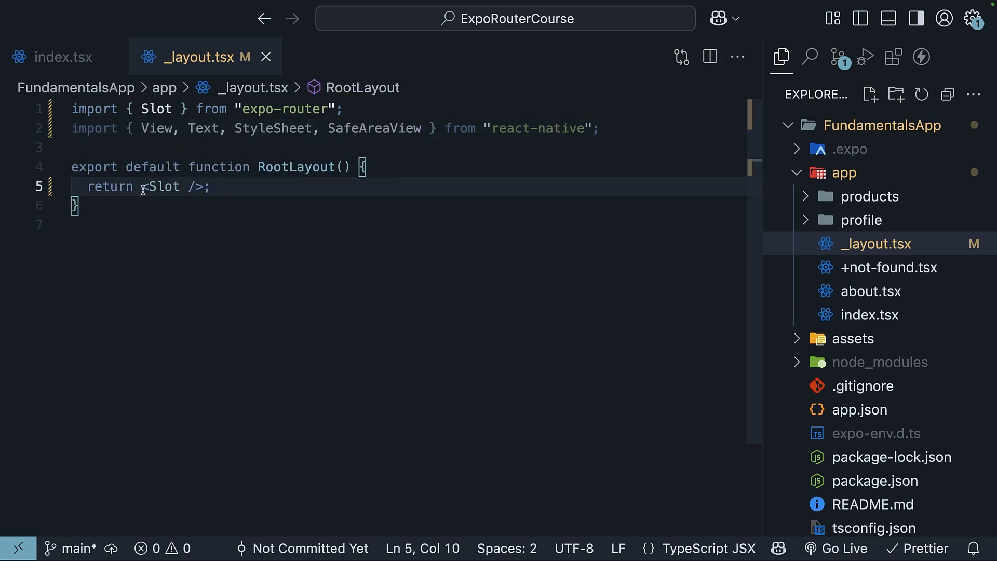
text(<SafeAreaView<S)
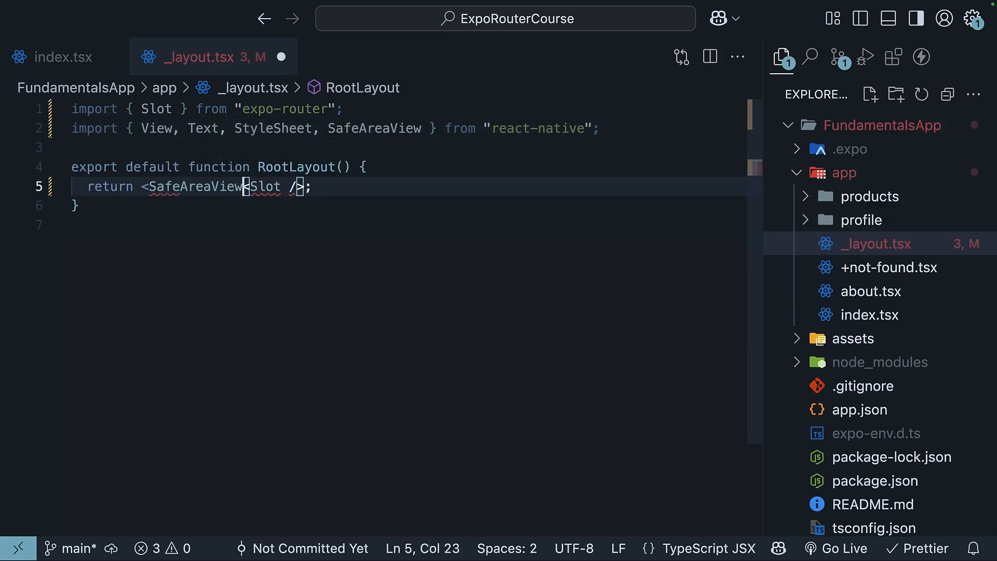
text(>)
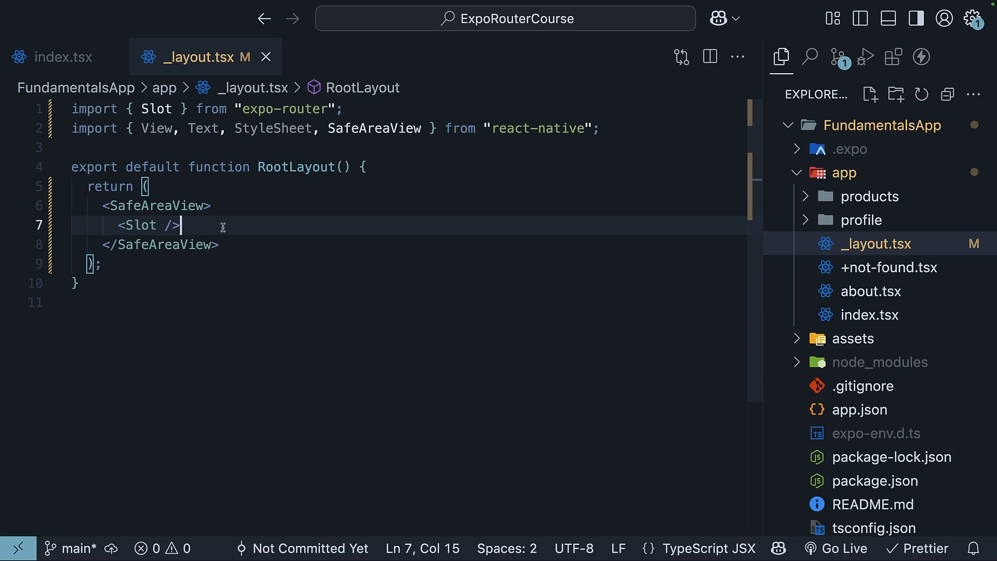
text(<V)
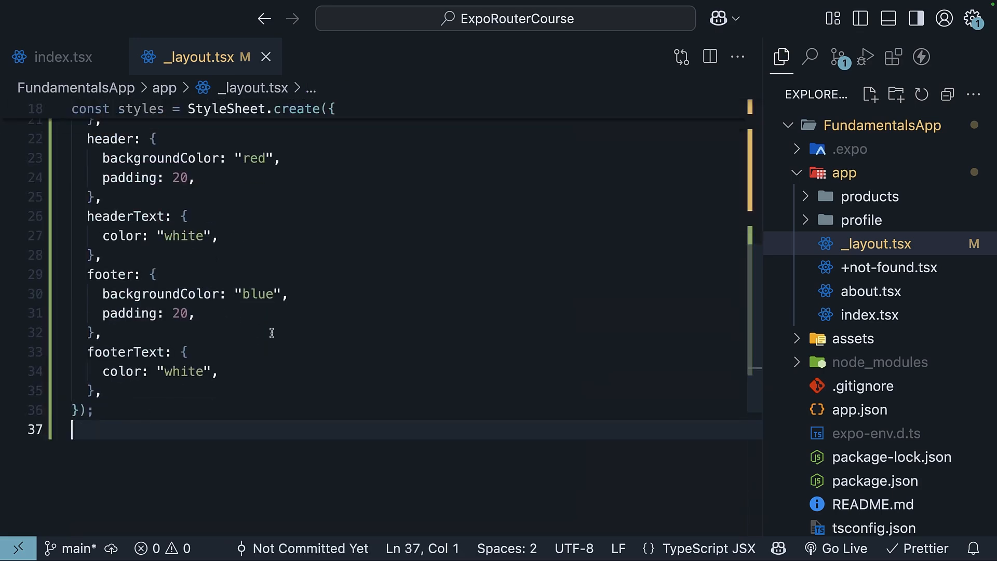
Apply styles.header and styles.footer to the header and footer Views and texts
scroll(up, 3)
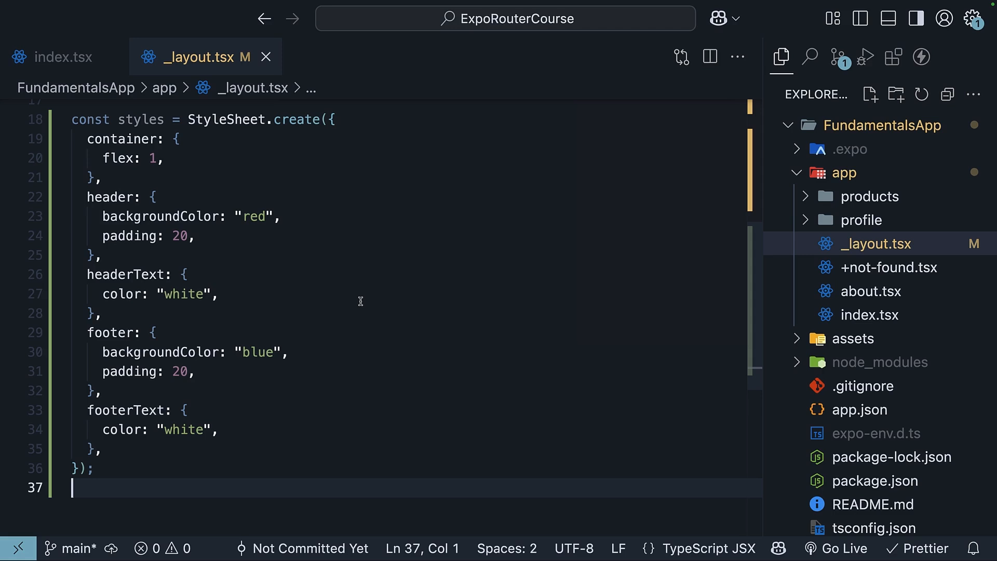
click(101, 196)
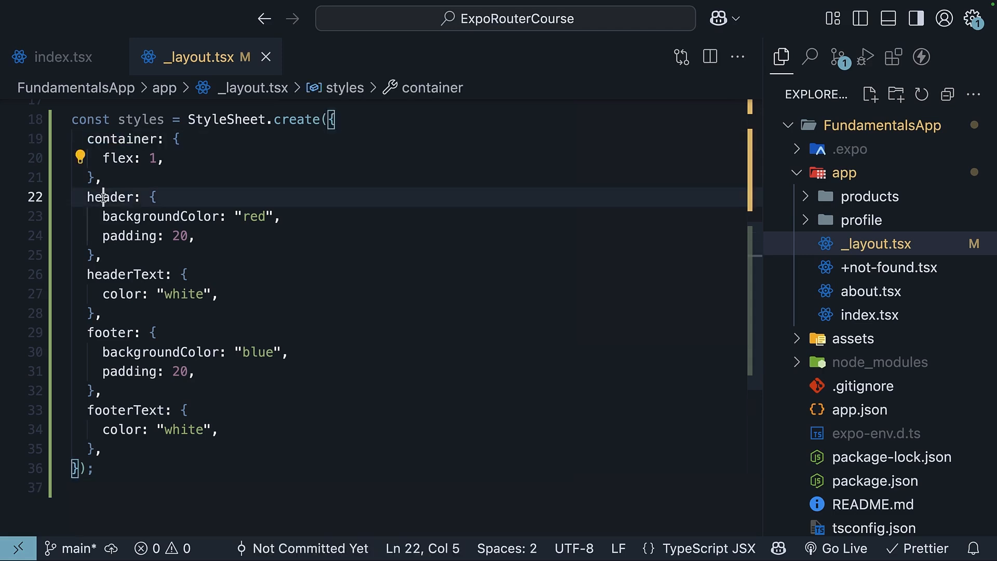
double_click(111, 332)
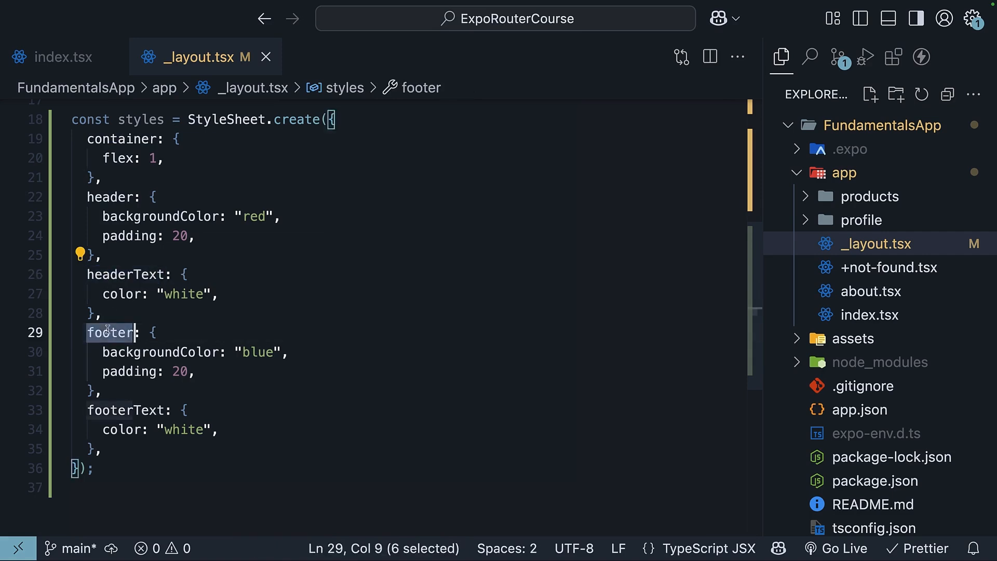
scroll(up, 3)
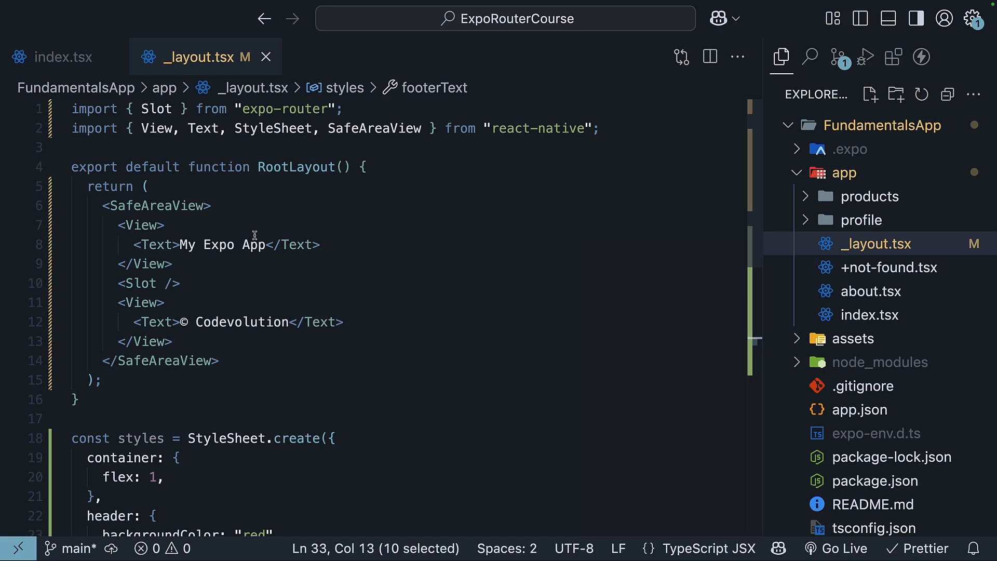
text(style={styles.header})
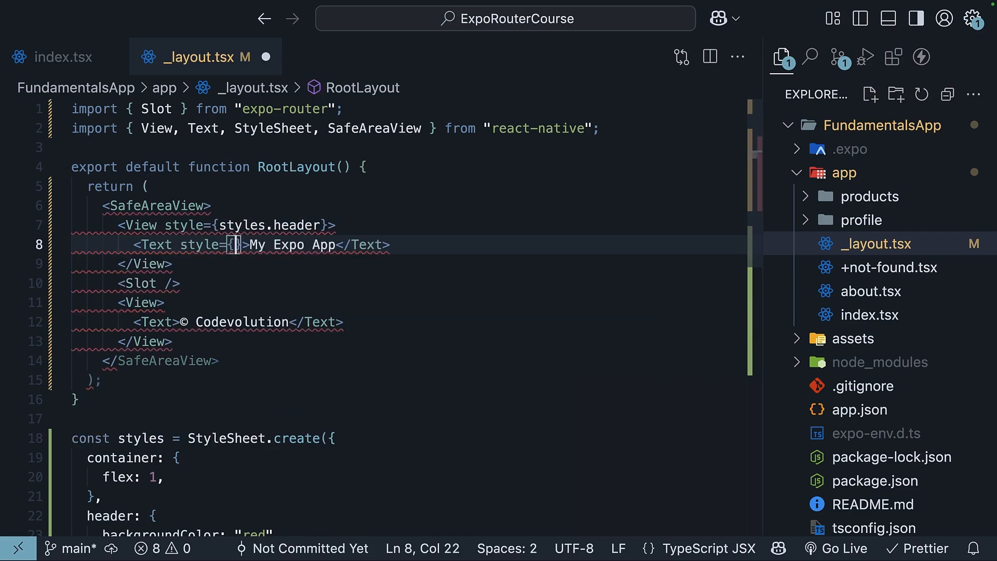
text(styles.headerText)
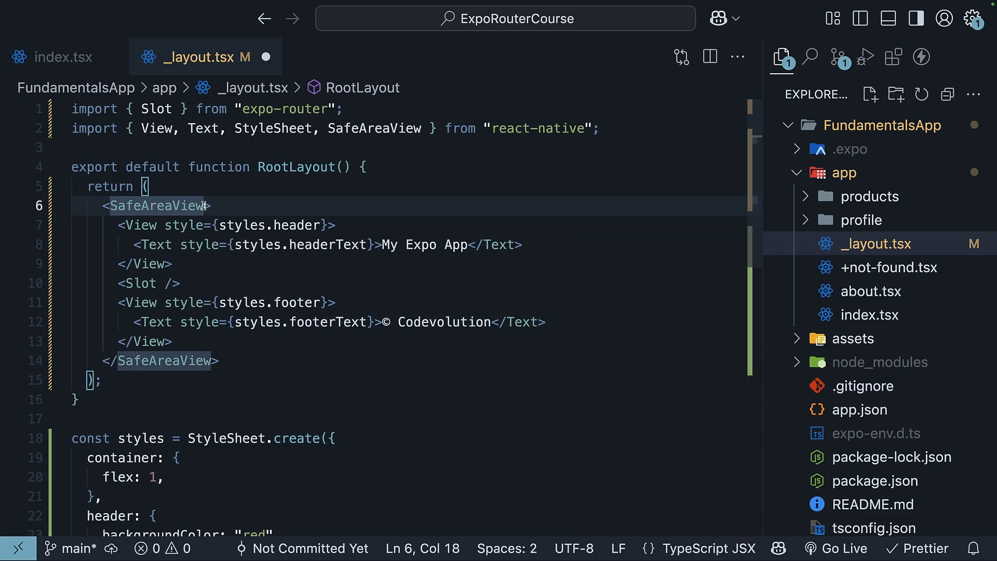
text(style)
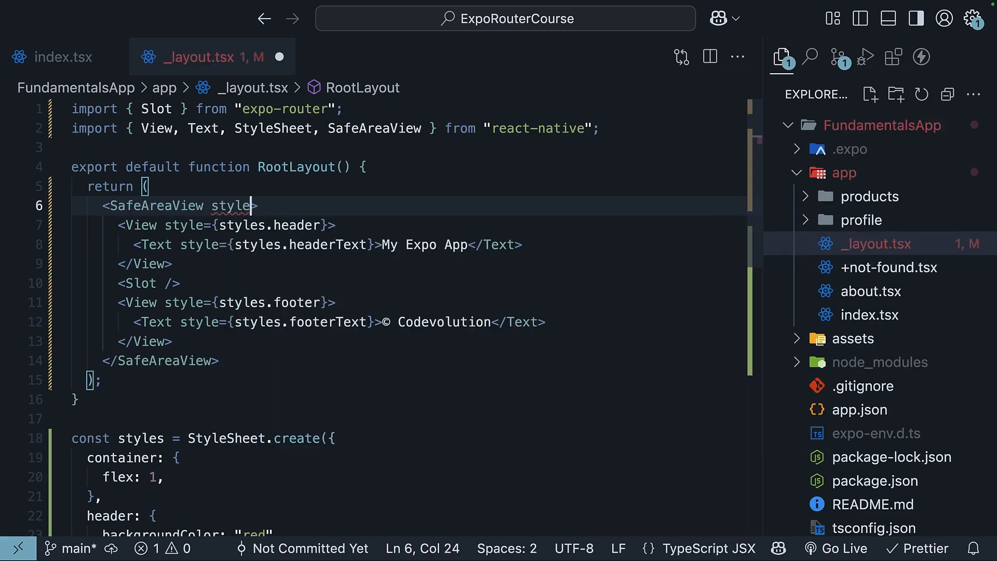
text(={styles})
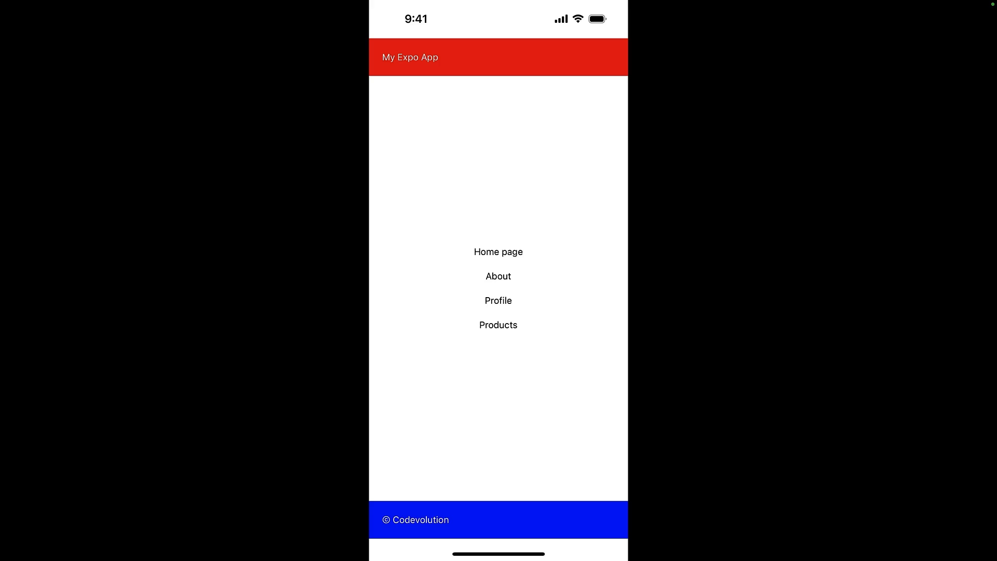
In the simulator, open the Products page and confirm the red header and blue footer remain
click(498, 276)
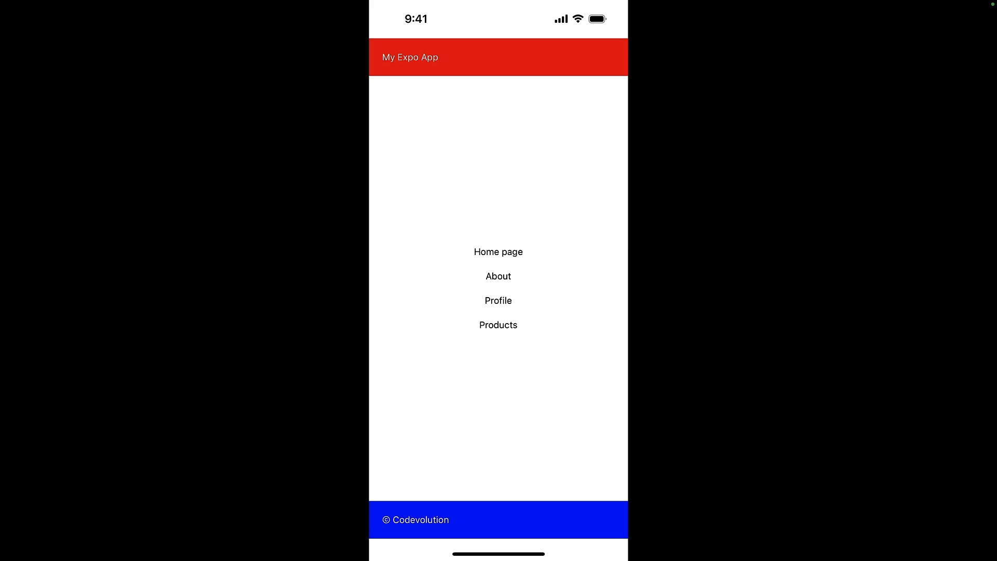
click(498, 325)
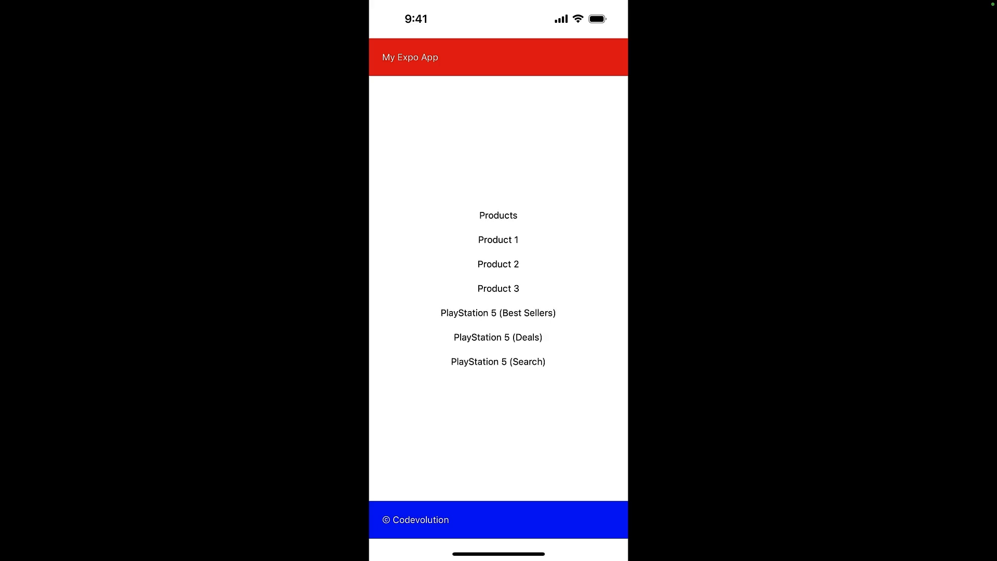
click(497, 240)
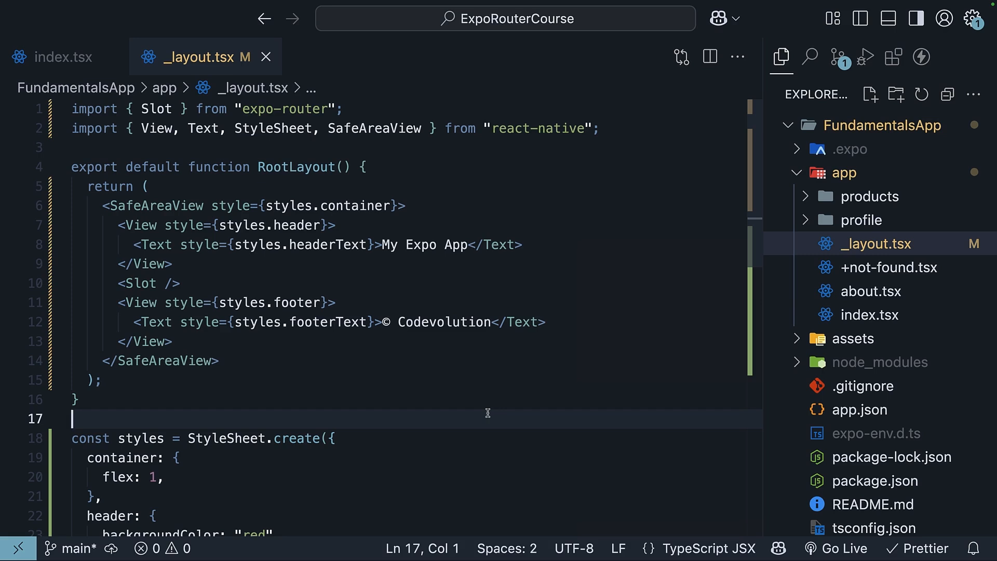
Expand the products folder and add a new _layout.tsx file inside it
click(869, 195)
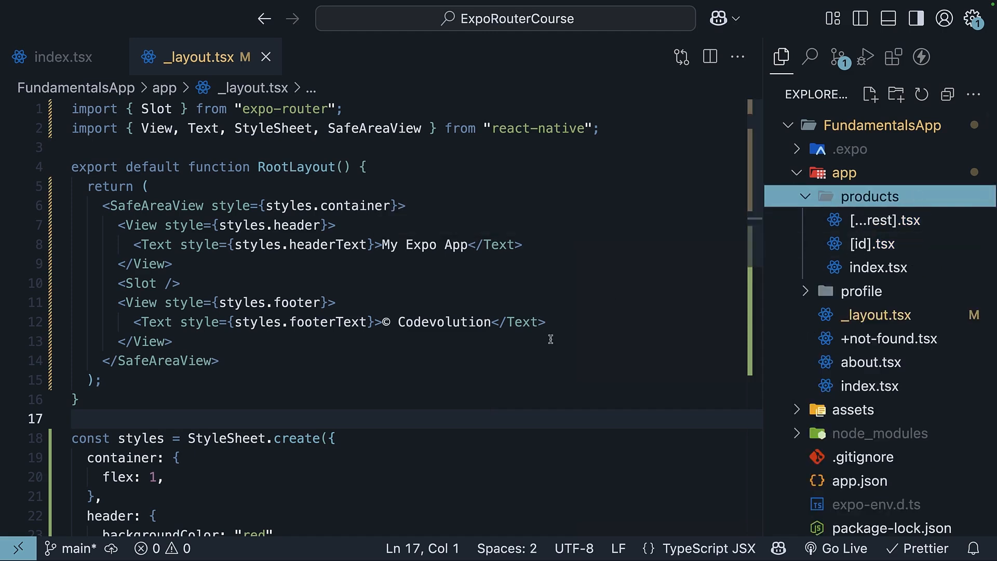
mouse_move(491, 273)
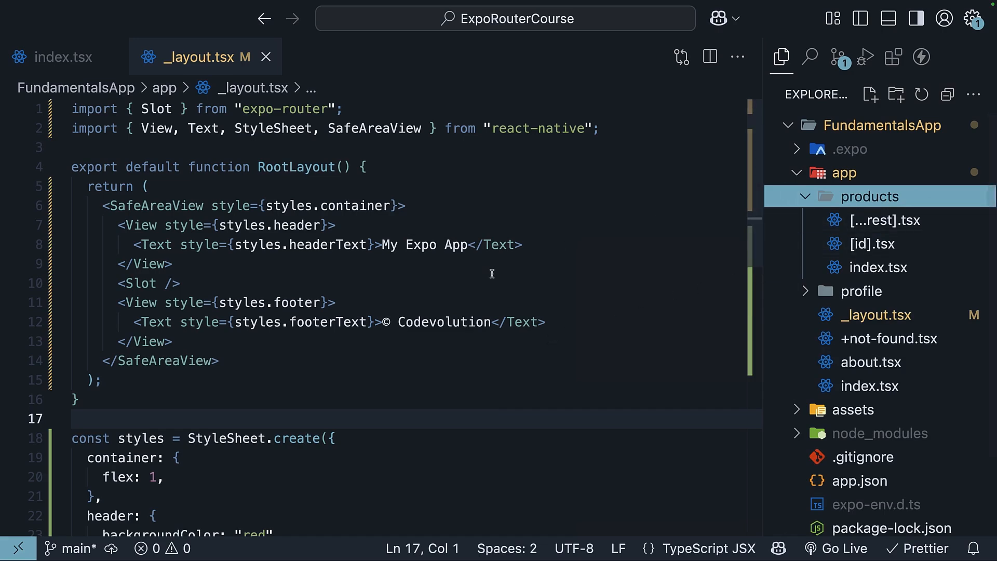
click(870, 94)
text(_layout.tsx)
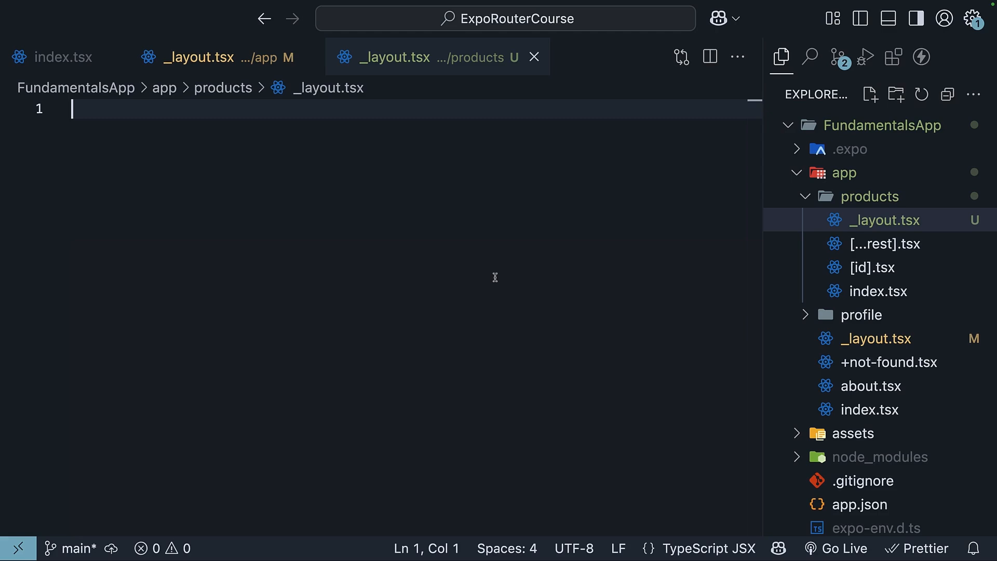
mouse_move(373, 325)
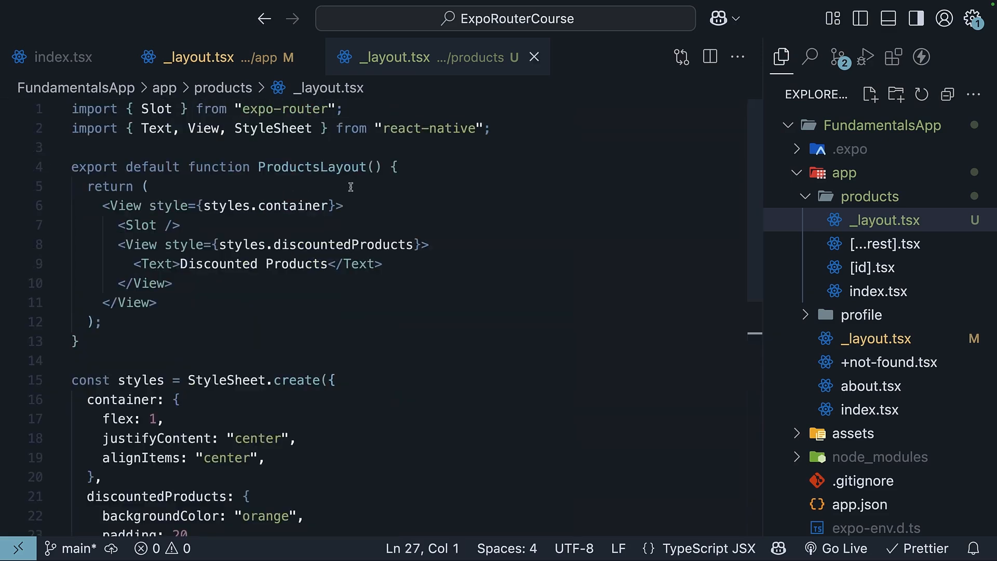
Review ProductsLayout's container View, Slot, Discounted Products bar and discountedProducts style
double_click(311, 167)
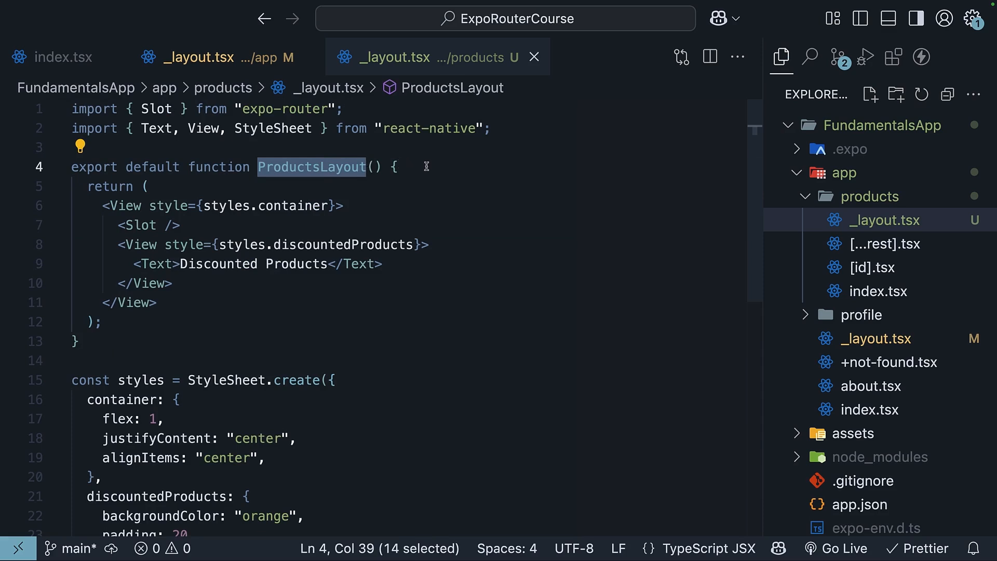
click(133, 206)
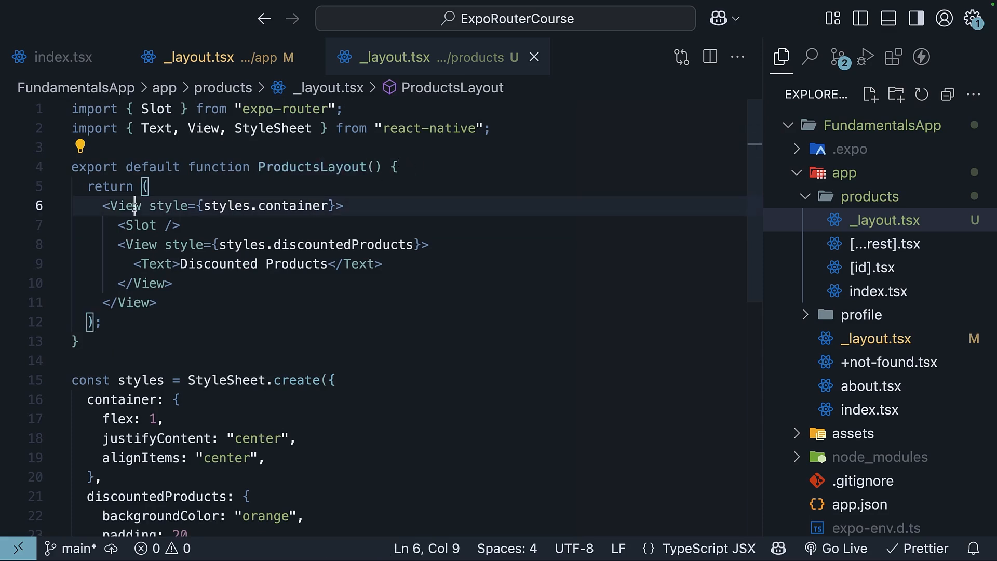
double_click(291, 206)
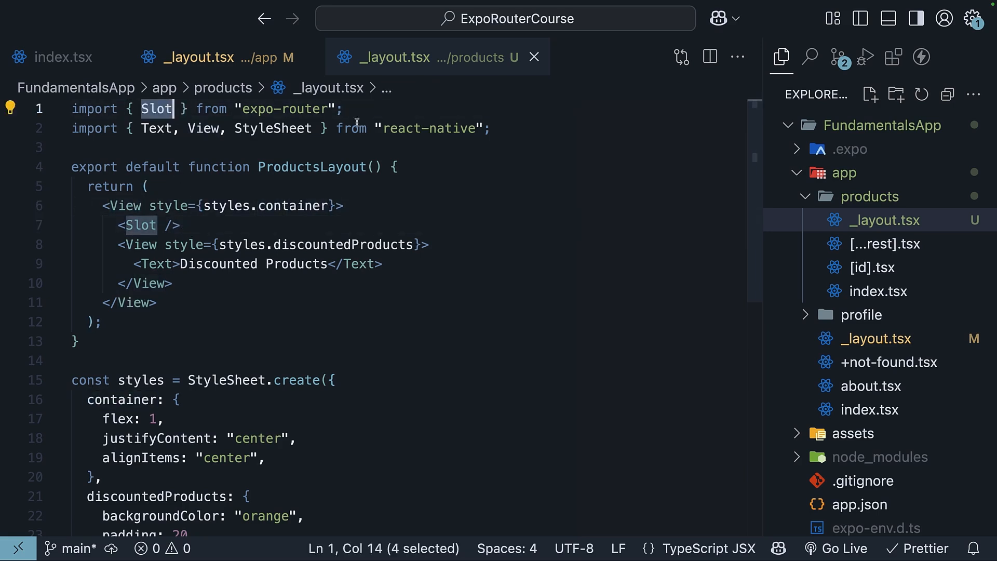
click(347, 109)
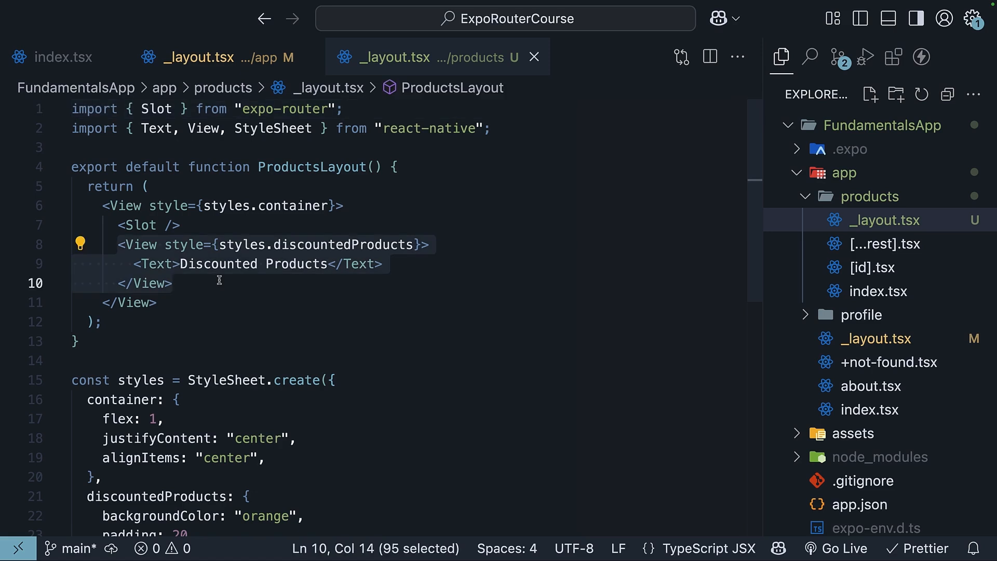
click(387, 264)
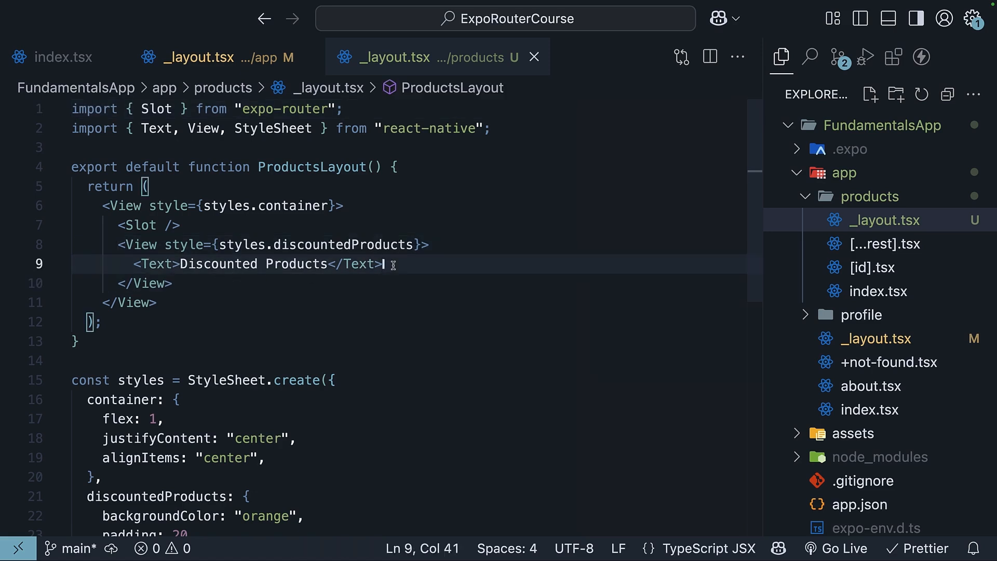
double_click(342, 244)
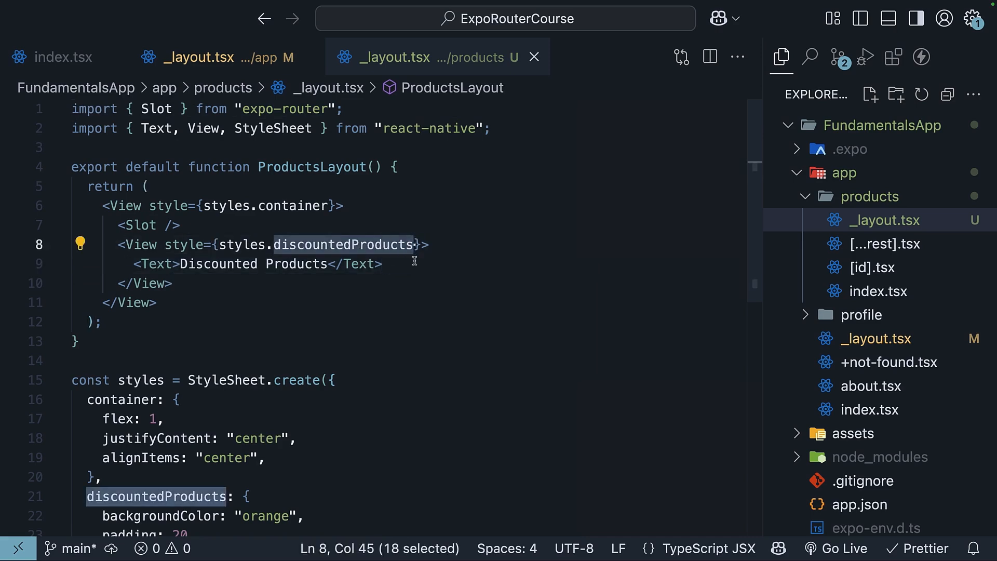
click(385, 263)
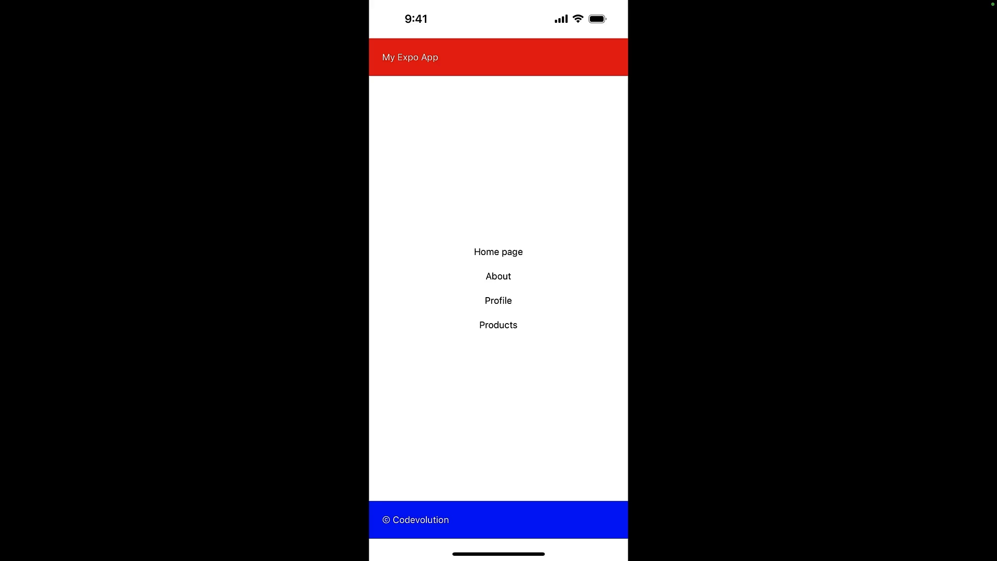
click(498, 324)
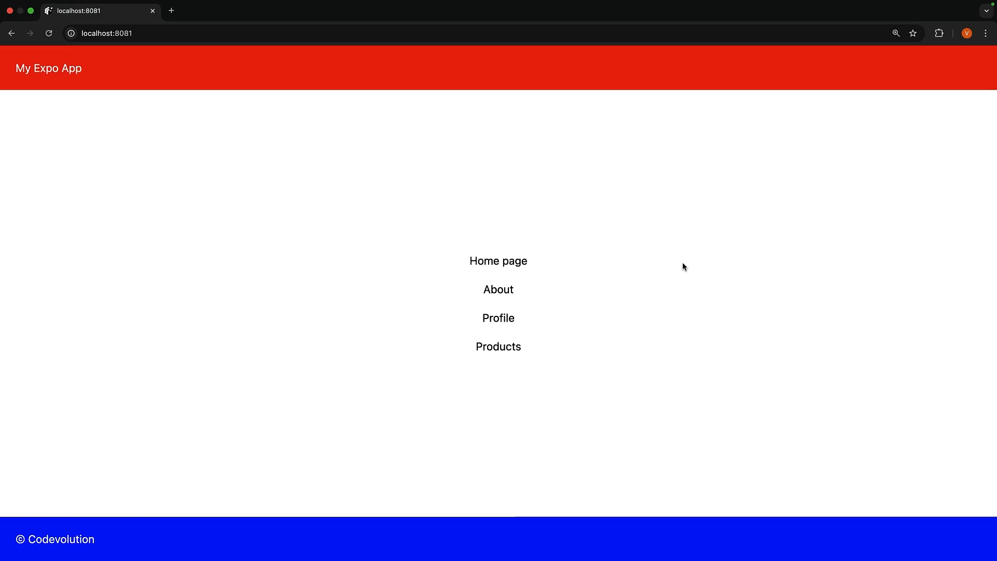
mouse_move(583, 416)
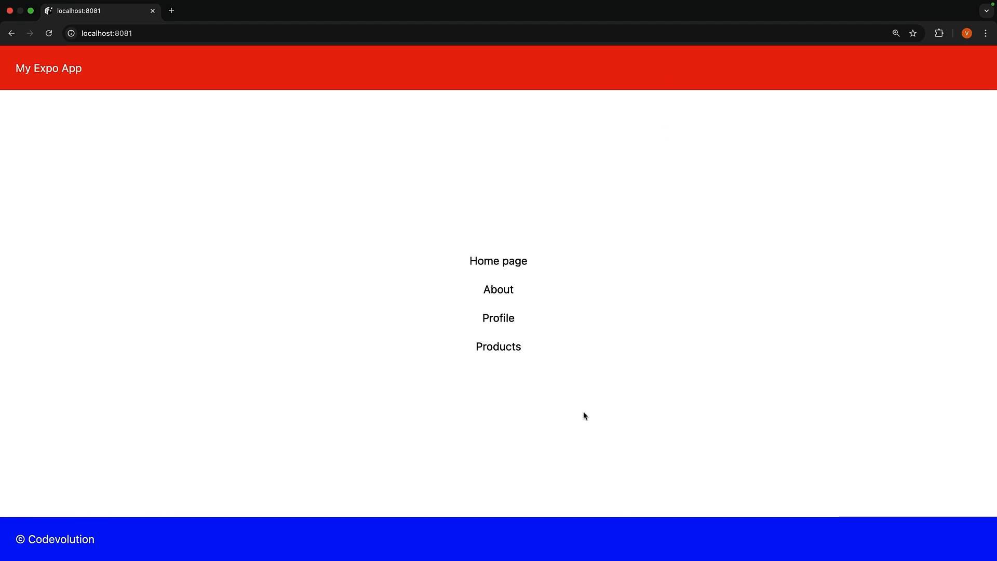
Follow the Products link at localhost:8081 to load /products with the orange bar
click(498, 346)
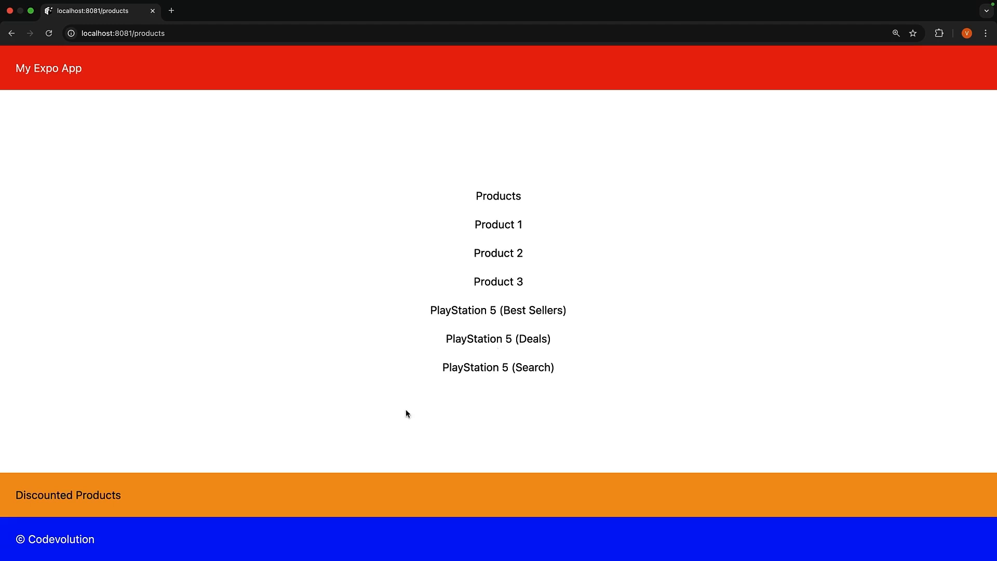
mouse_move(137, 500)
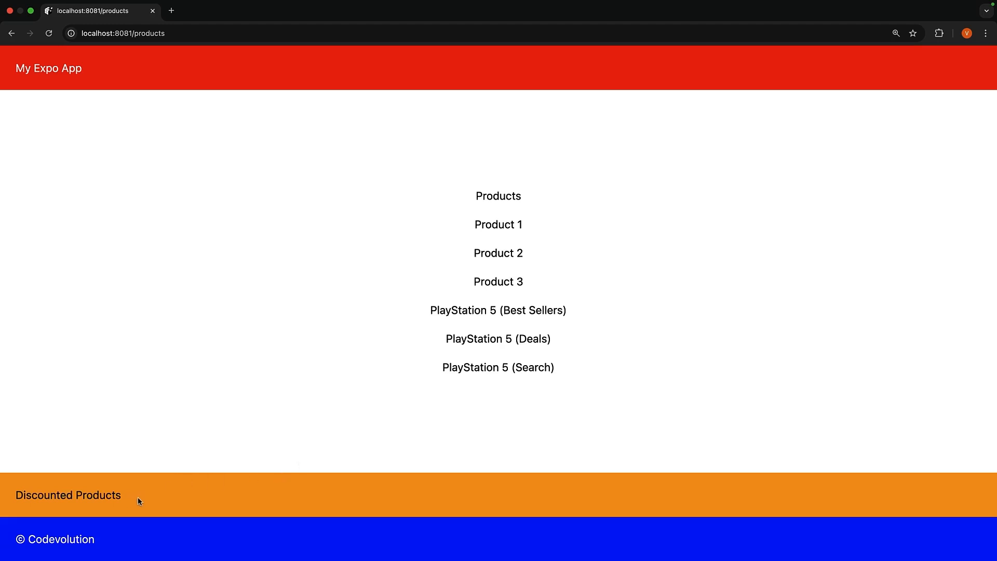
mouse_move(327, 439)
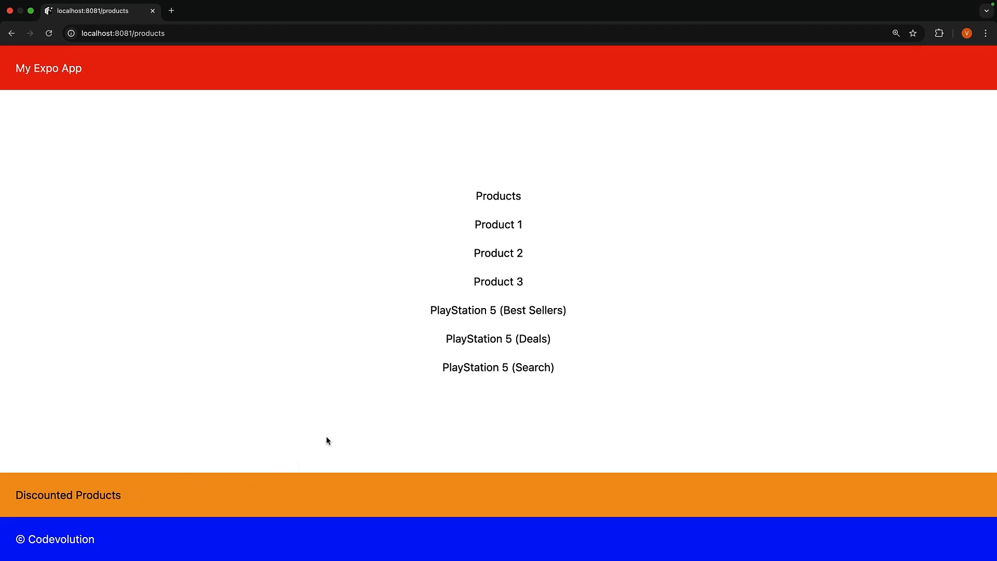
mouse_move(206, 176)
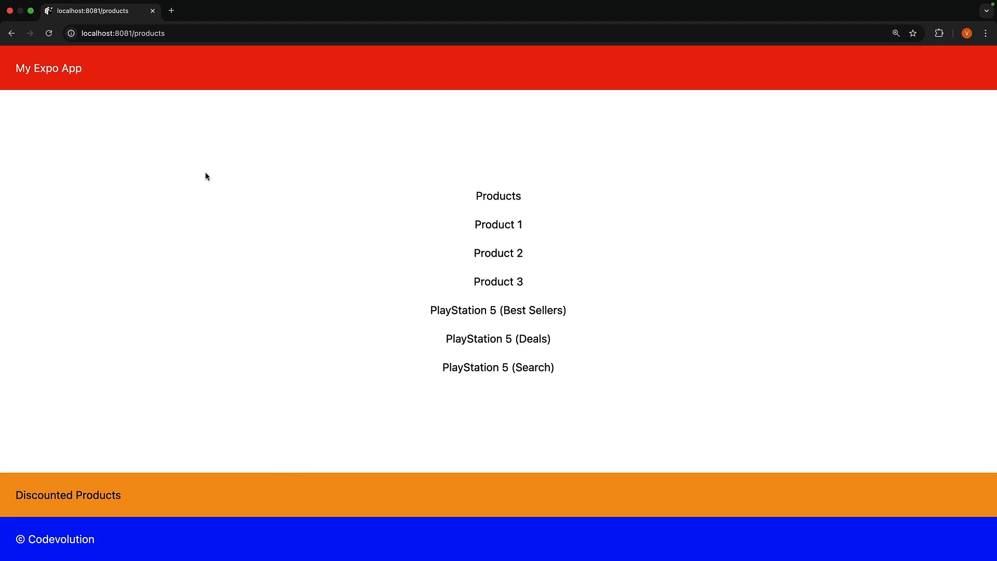
mouse_move(233, 260)
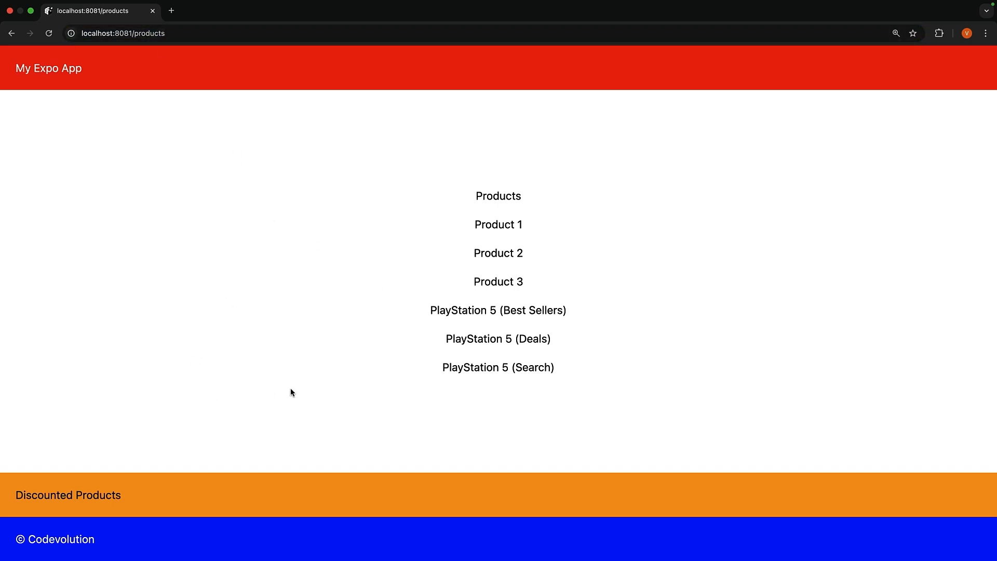
mouse_move(300, 370)
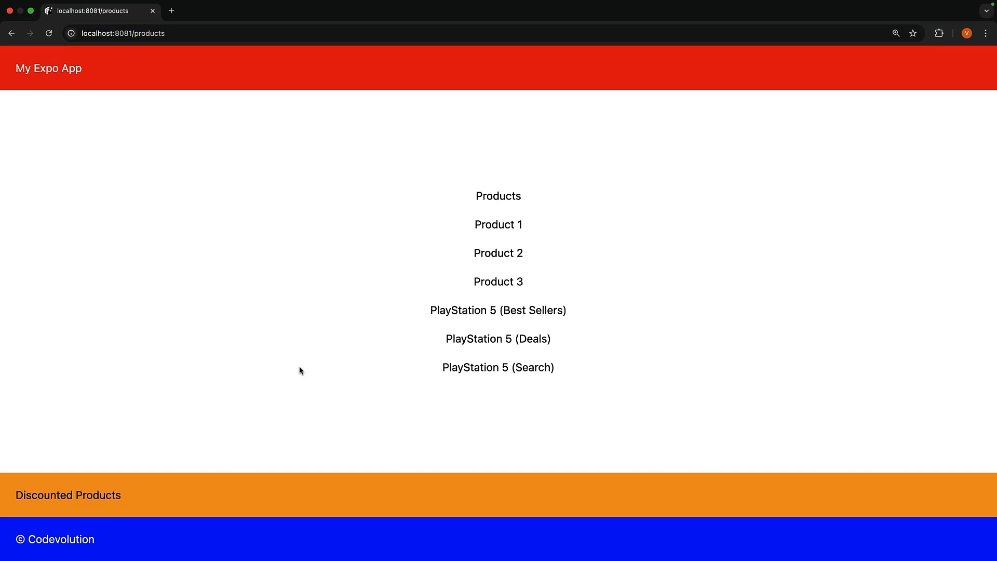